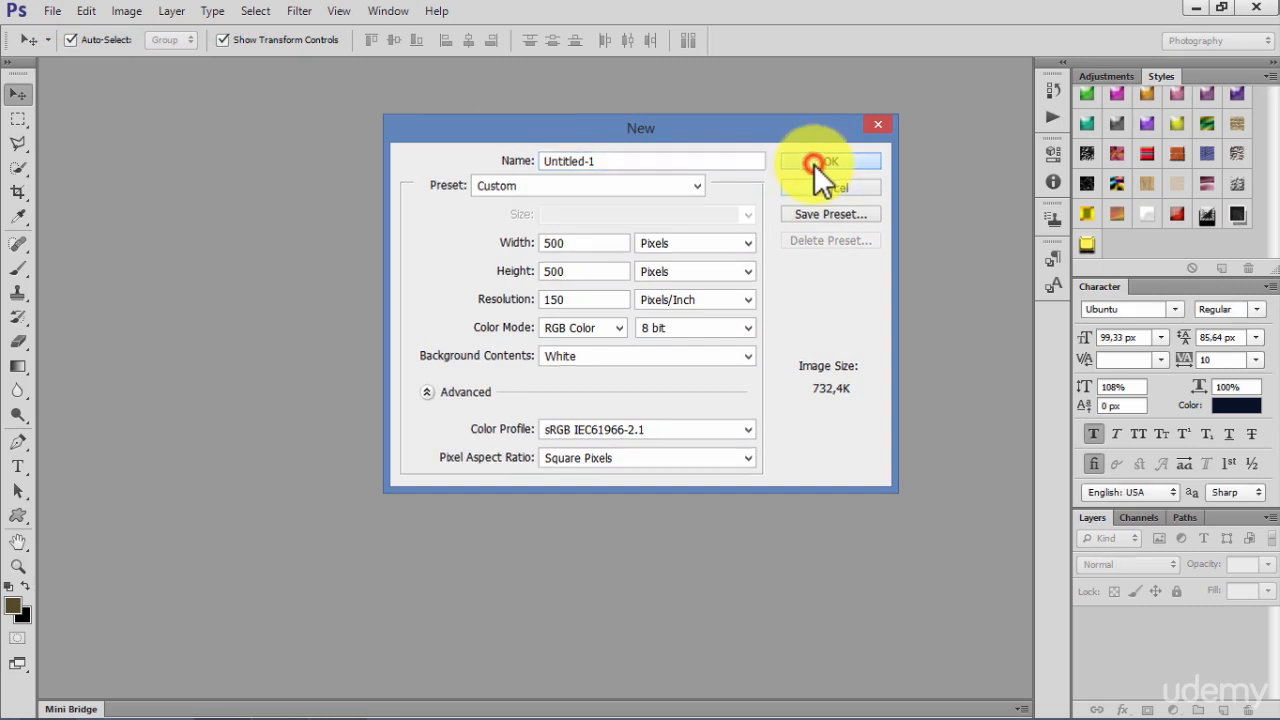
Create a 500×500 px document at 150 ppi with a white background
click(830, 161)
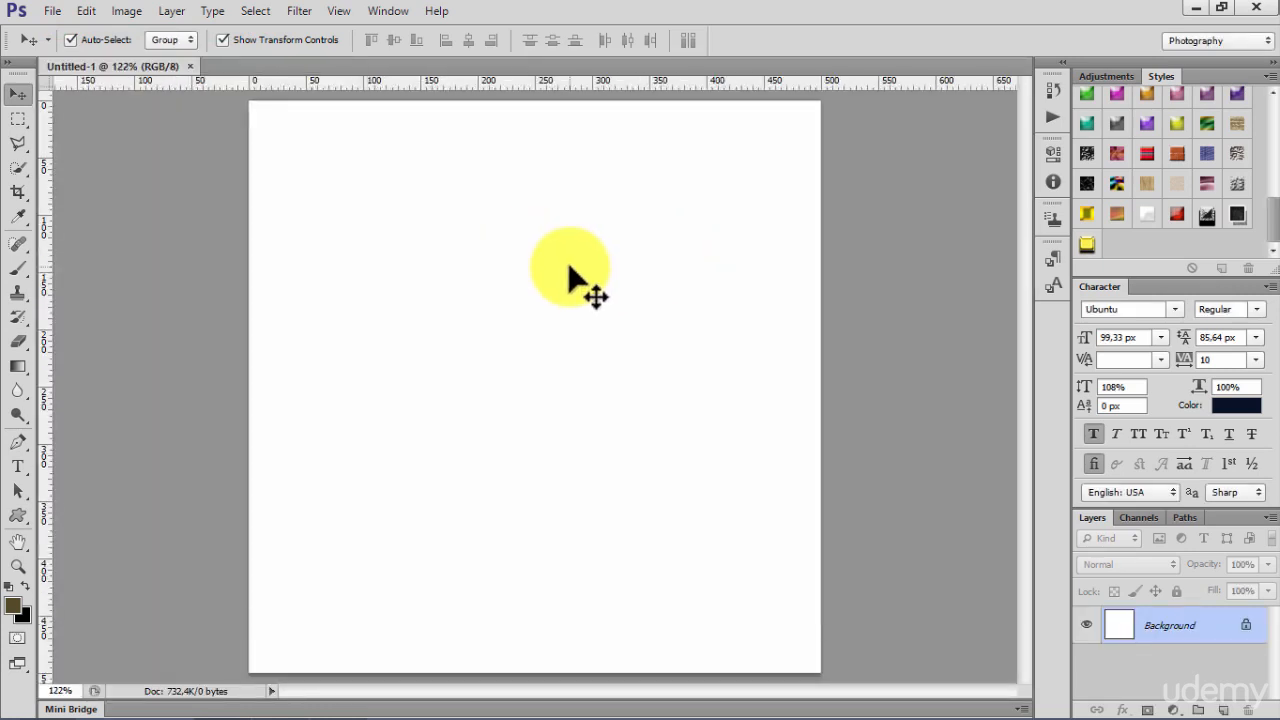
mouse_move(163, 558)
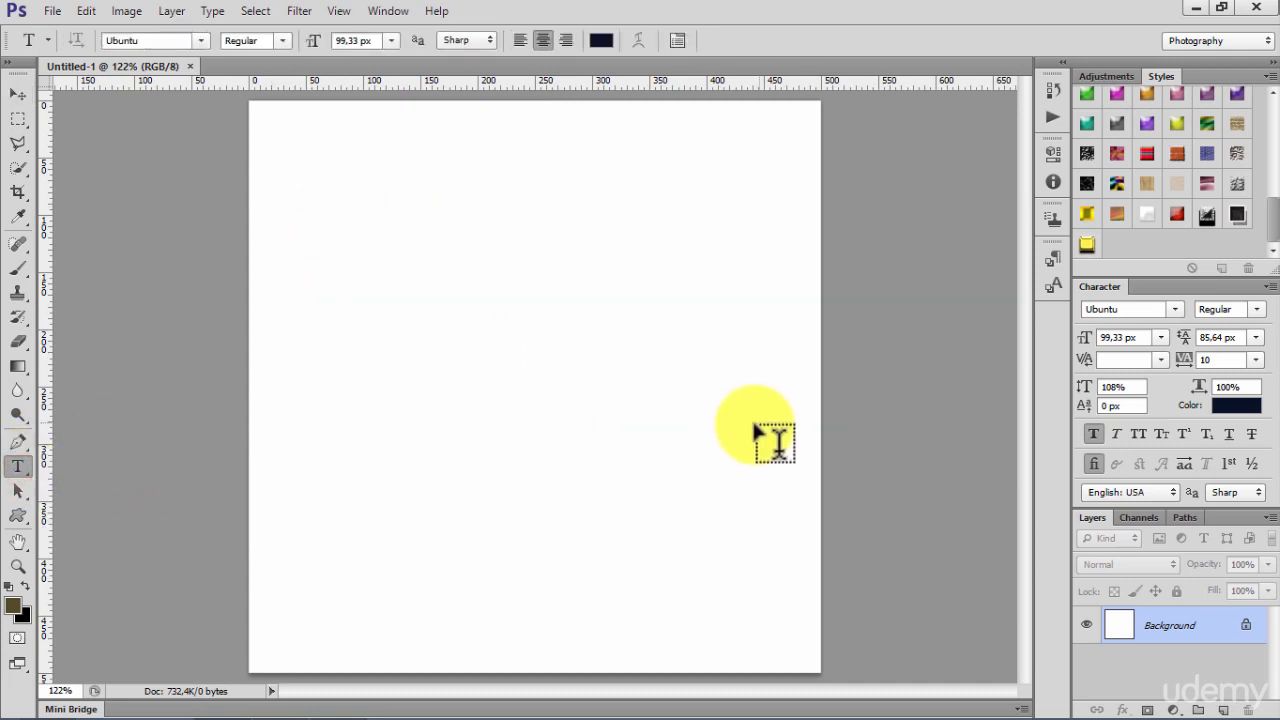
Type 'faew sedge ddxgr drtge5r' in dark text, set to Ubuntu Condensed at 66.33 px
text(faew sedge)
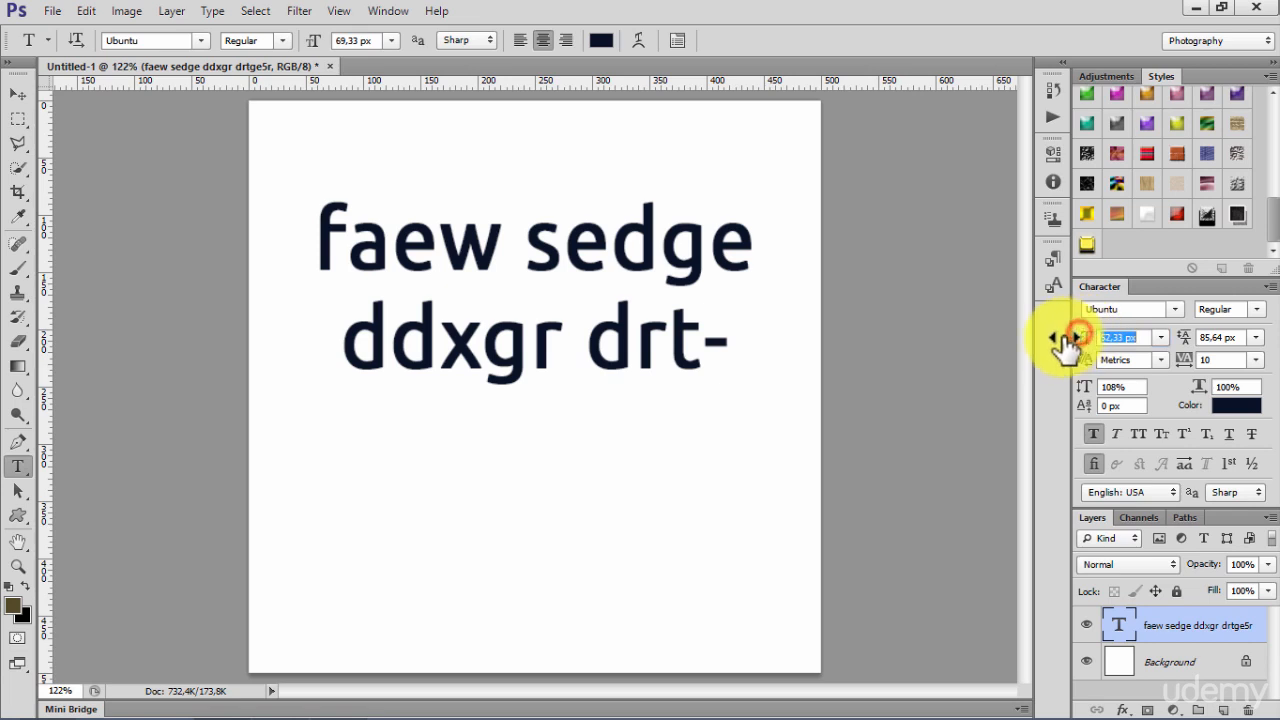
click(12, 94)
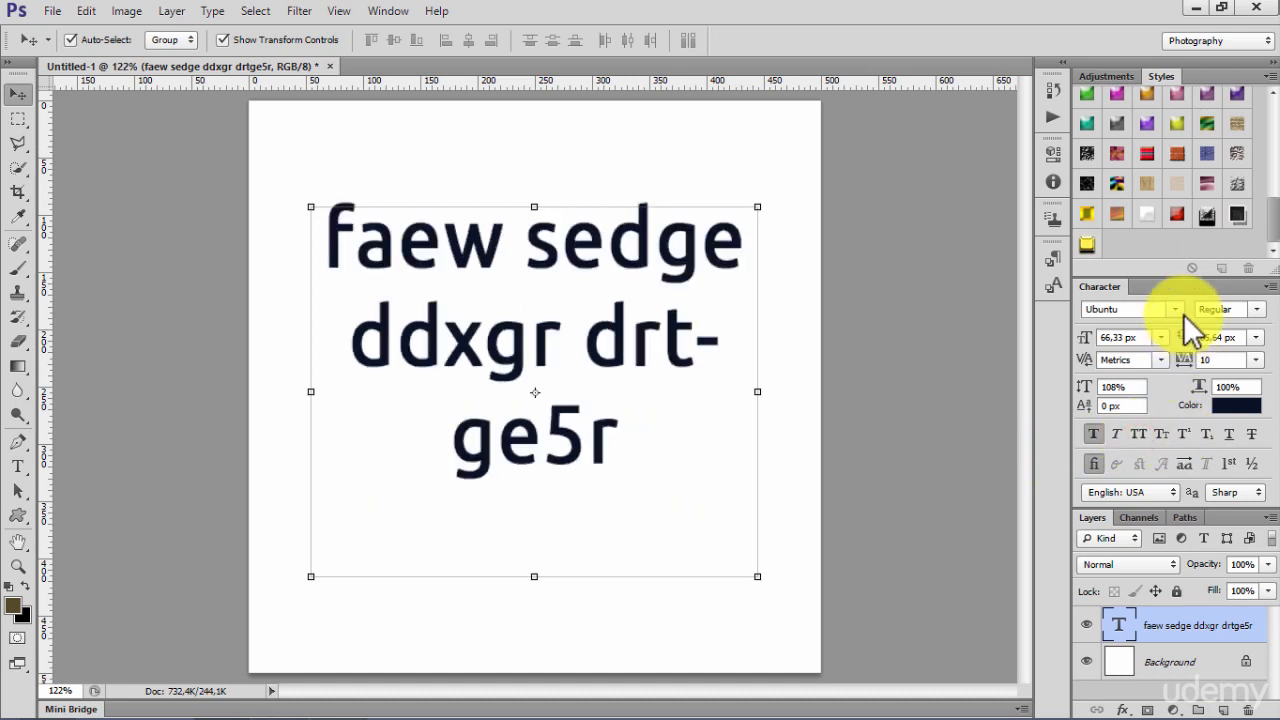
click(1176, 308)
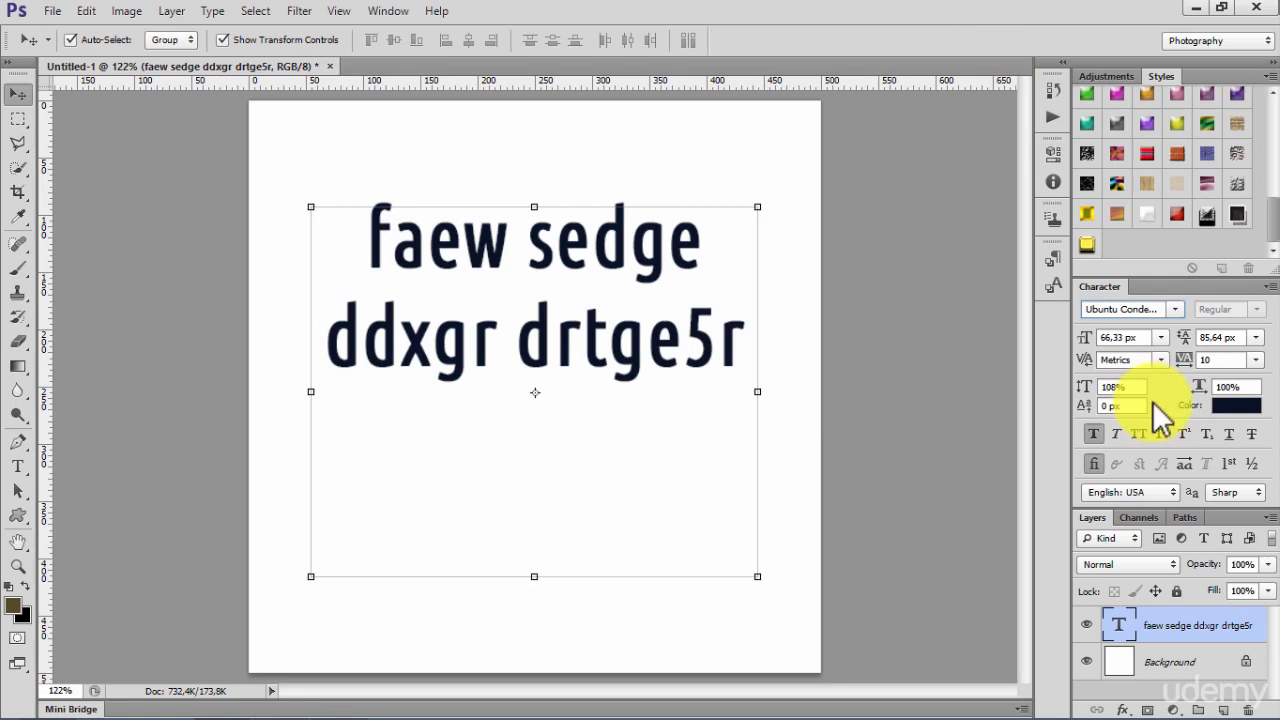
click(1165, 435)
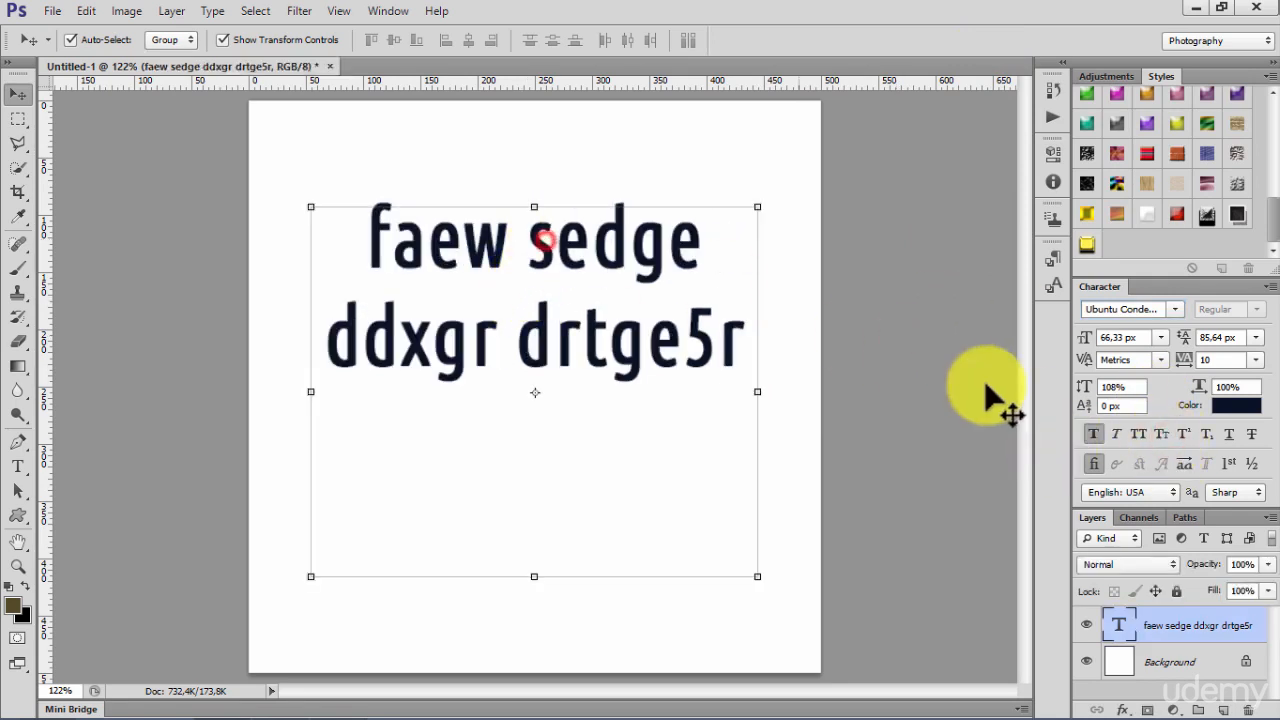
click(170, 11)
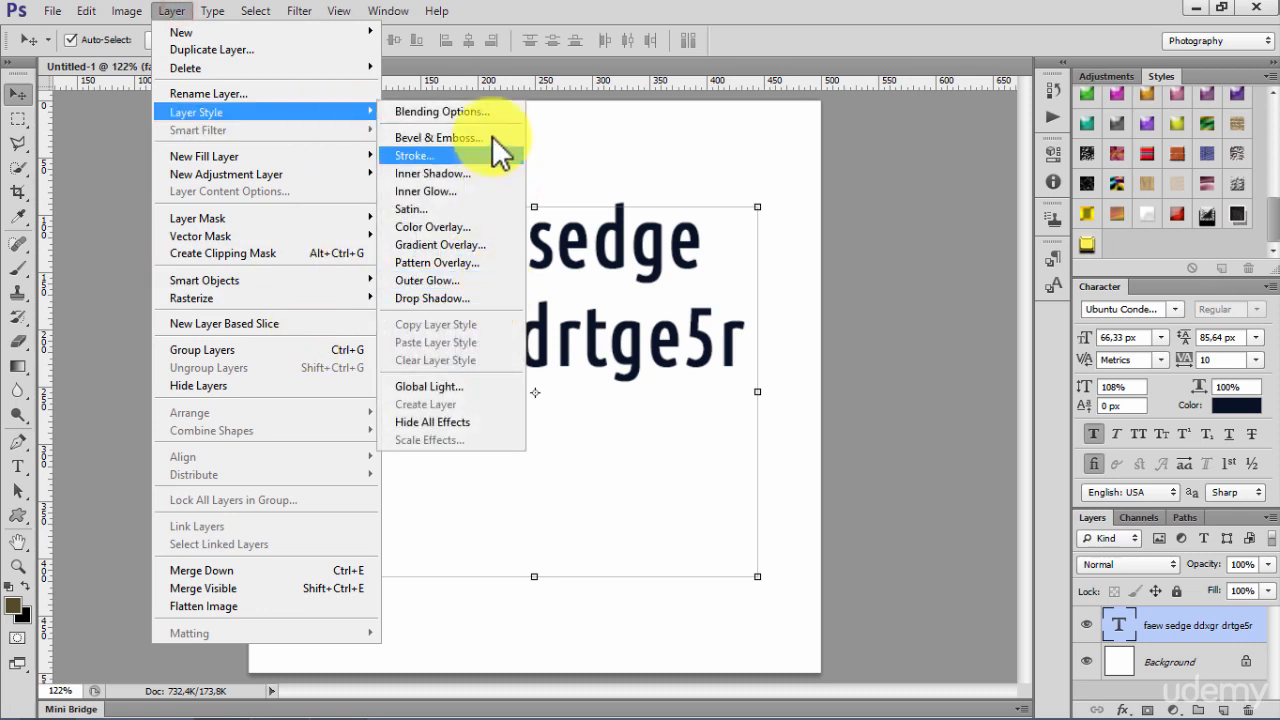
Apply a Bevel & Emboss style to the text with a yellow-green shadow colour
click(437, 137)
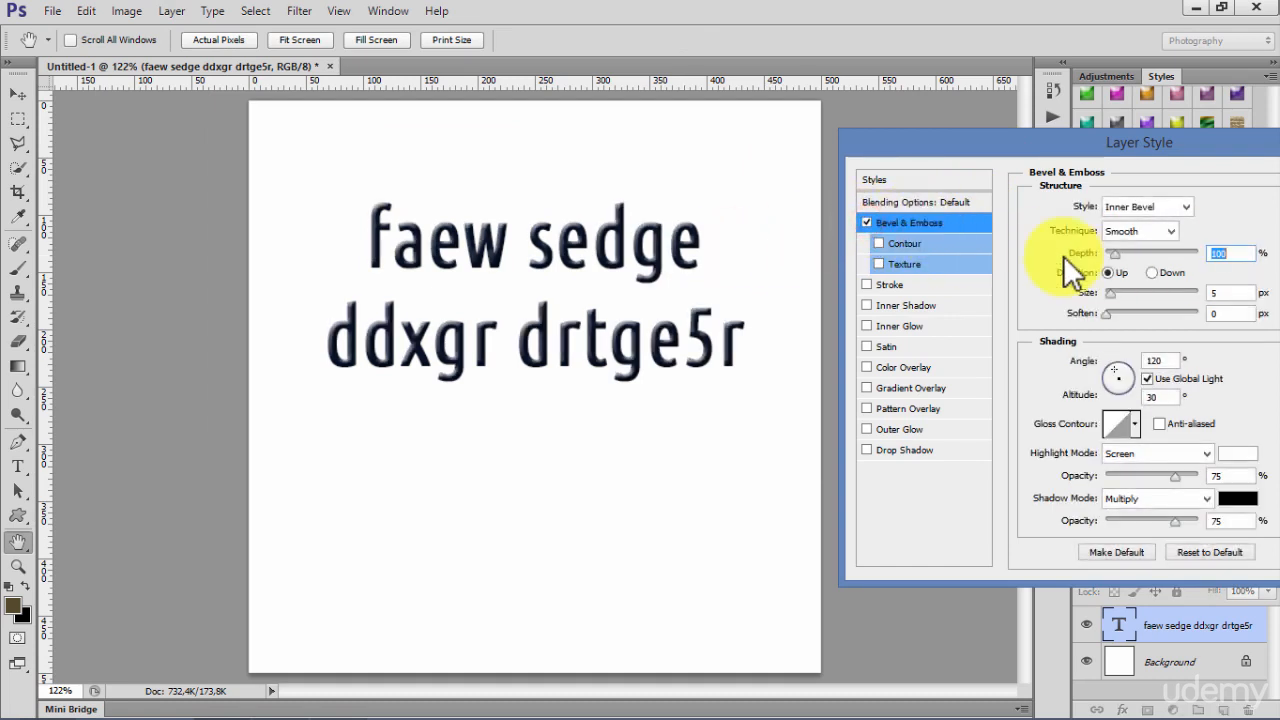
click(1254, 498)
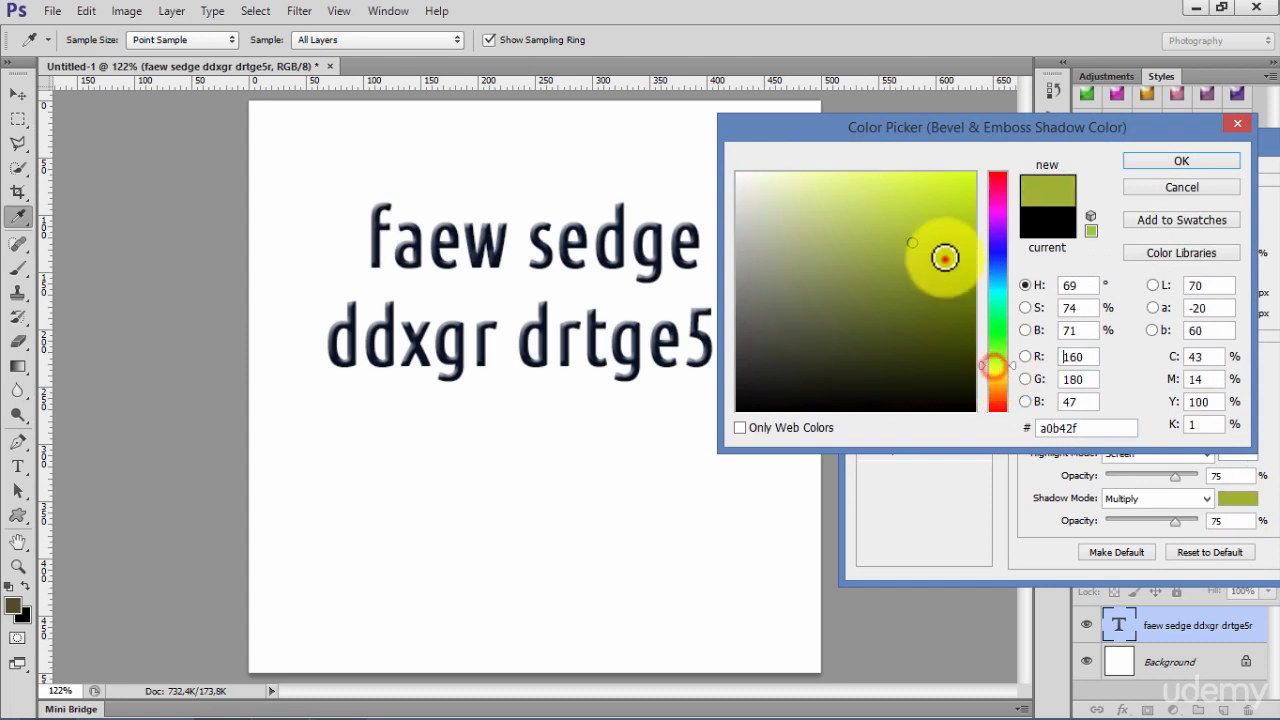
click(1181, 160)
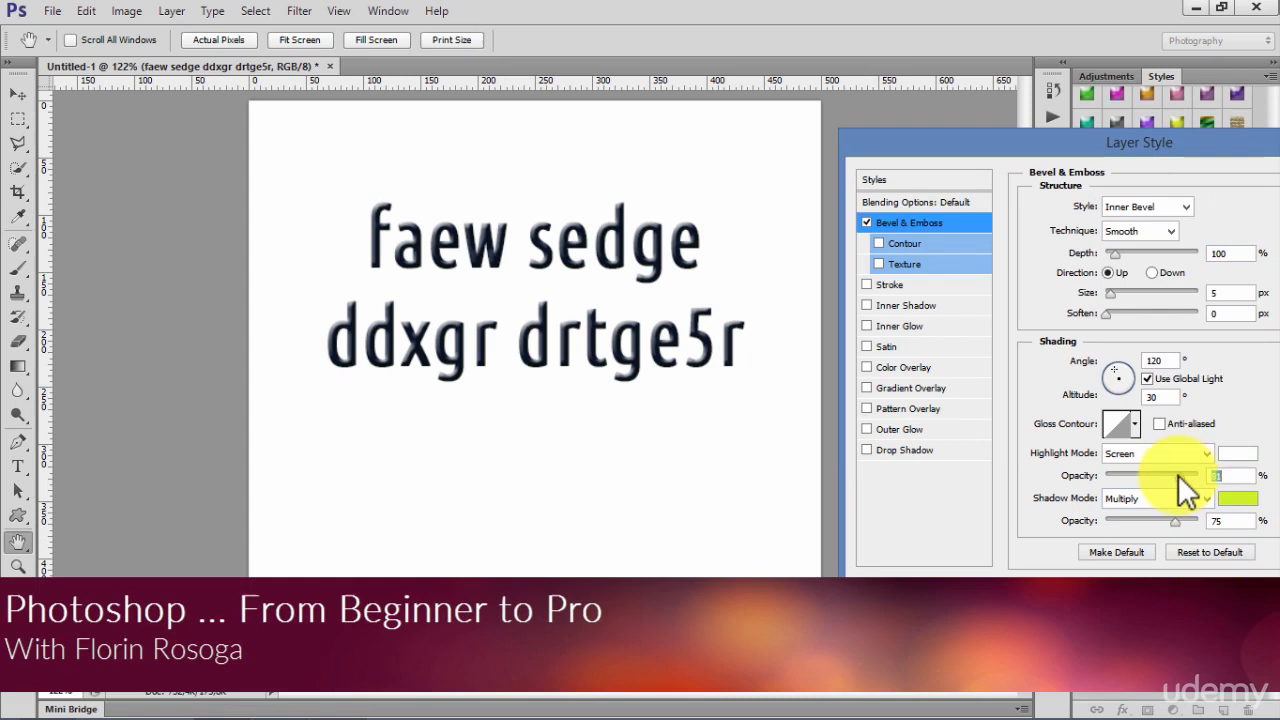
Set the bevel to Outer Bevel, Chisel Soft, depth 123, size 6, soften 14, purple shadow
click(1167, 206)
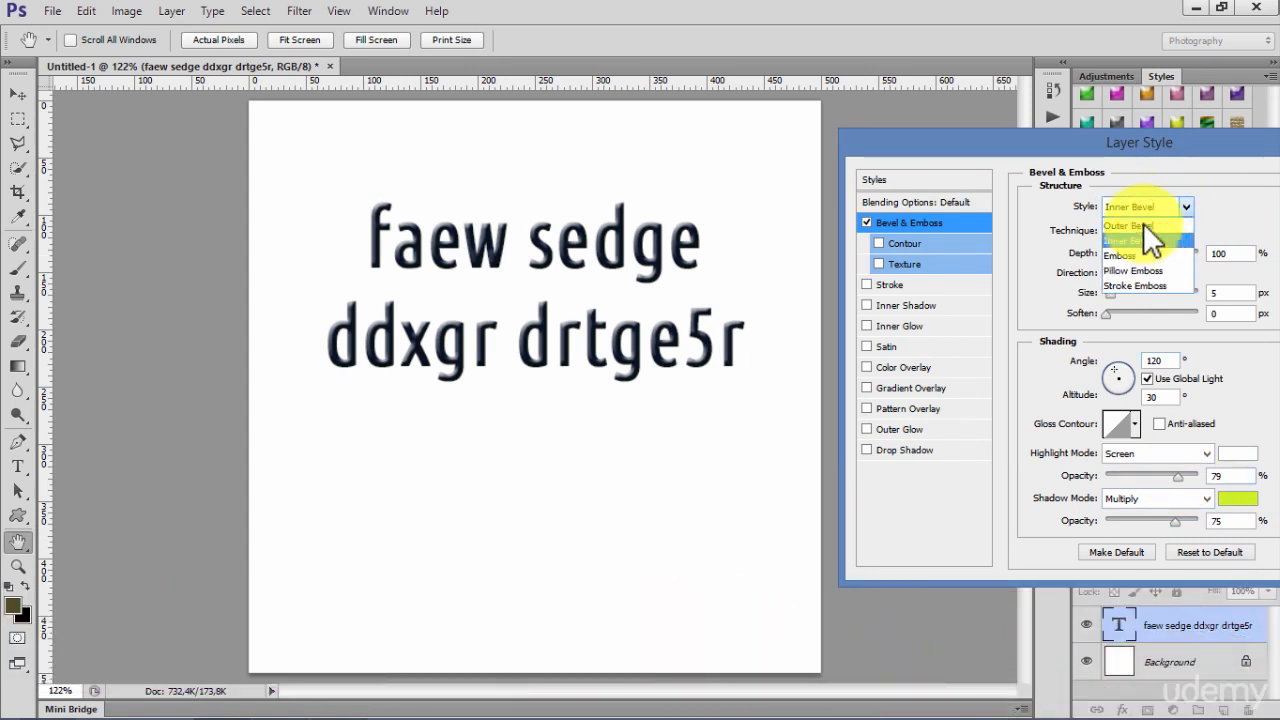
click(1147, 224)
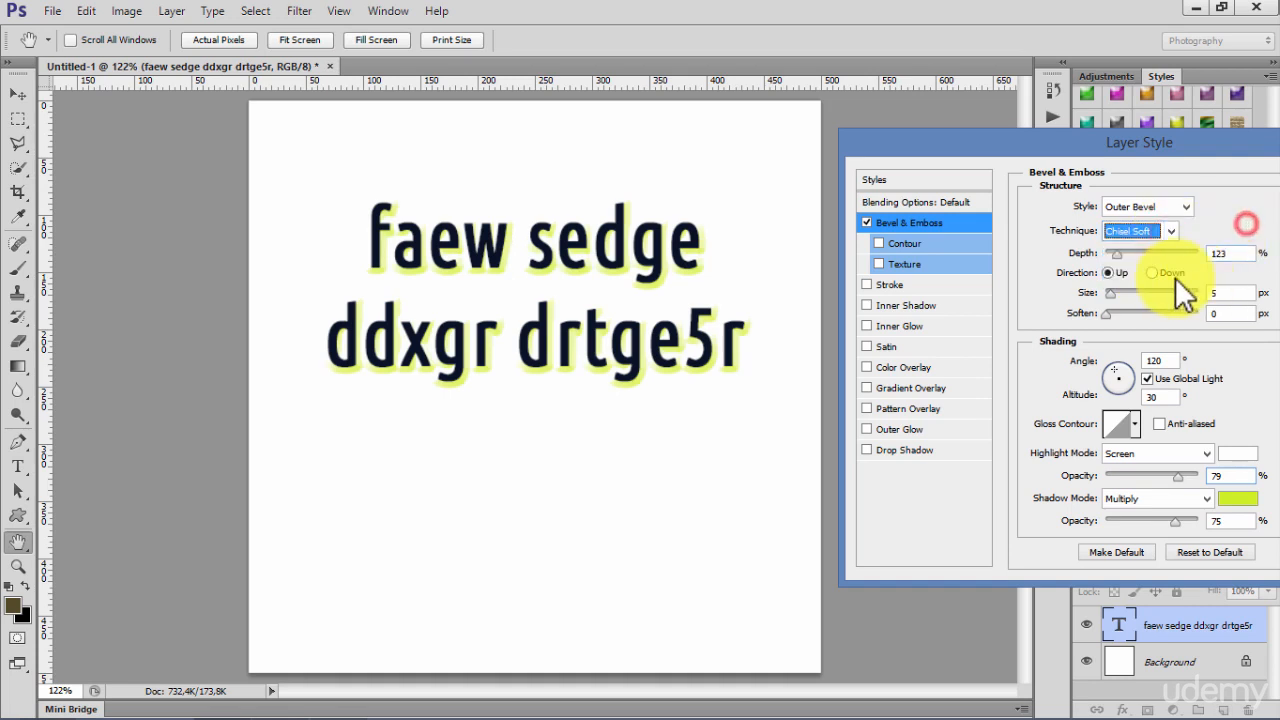
click(1144, 272)
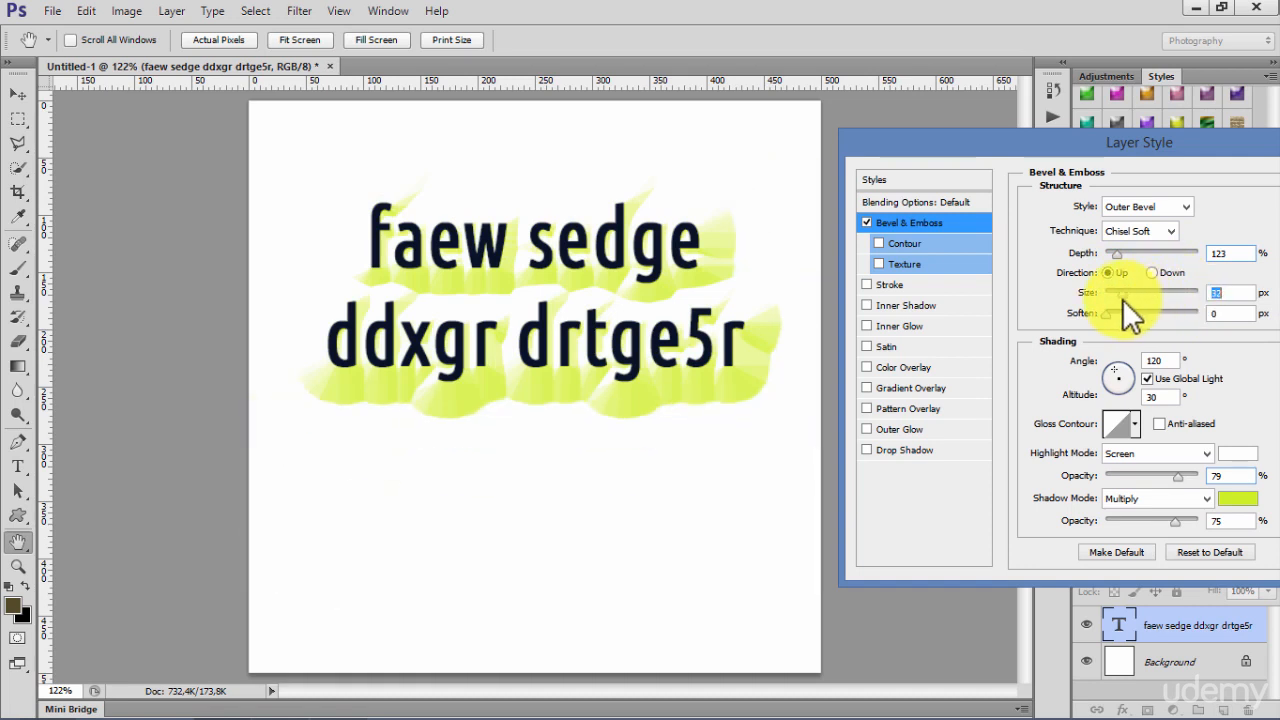
drag(1150, 292, 1108, 292)
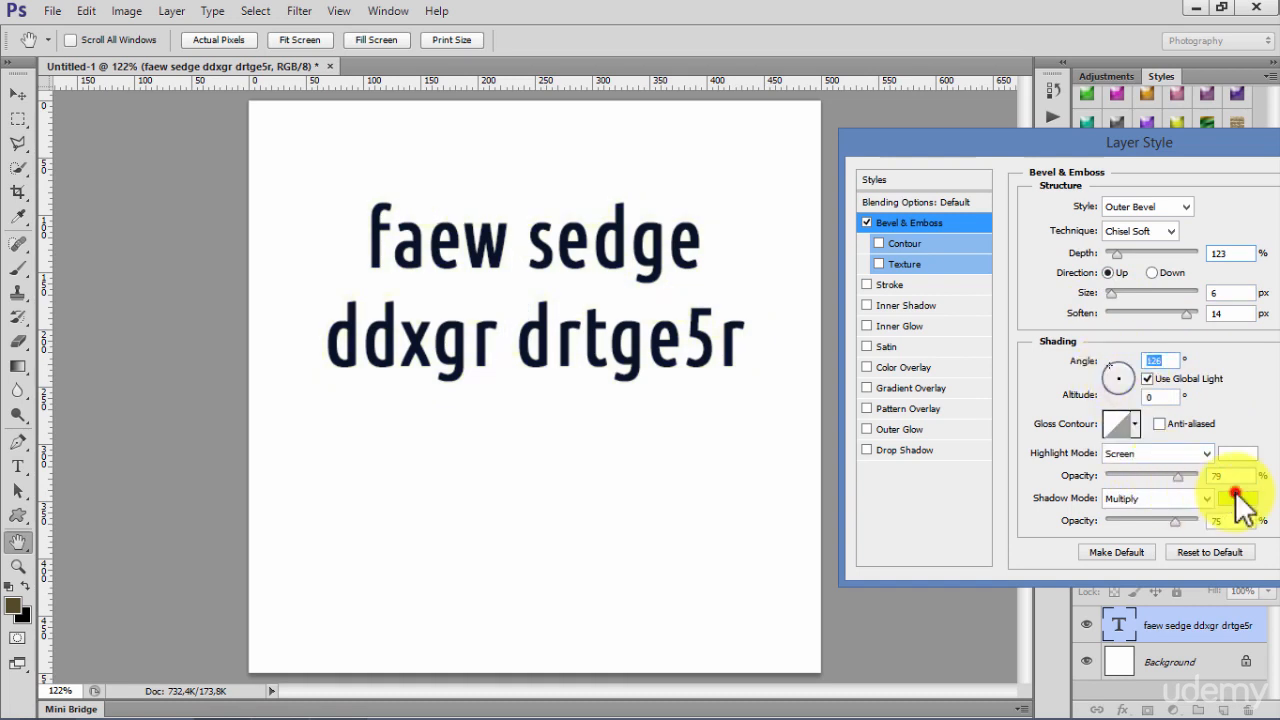
click(1243, 499)
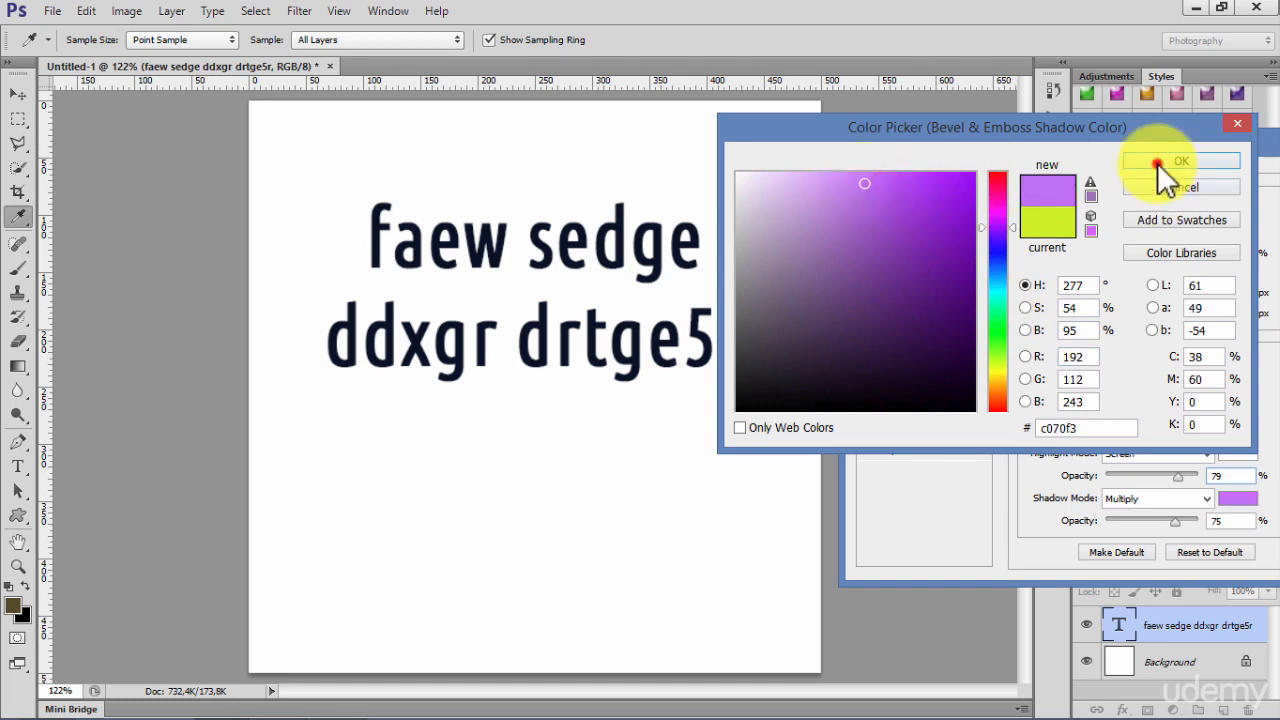
click(1185, 163)
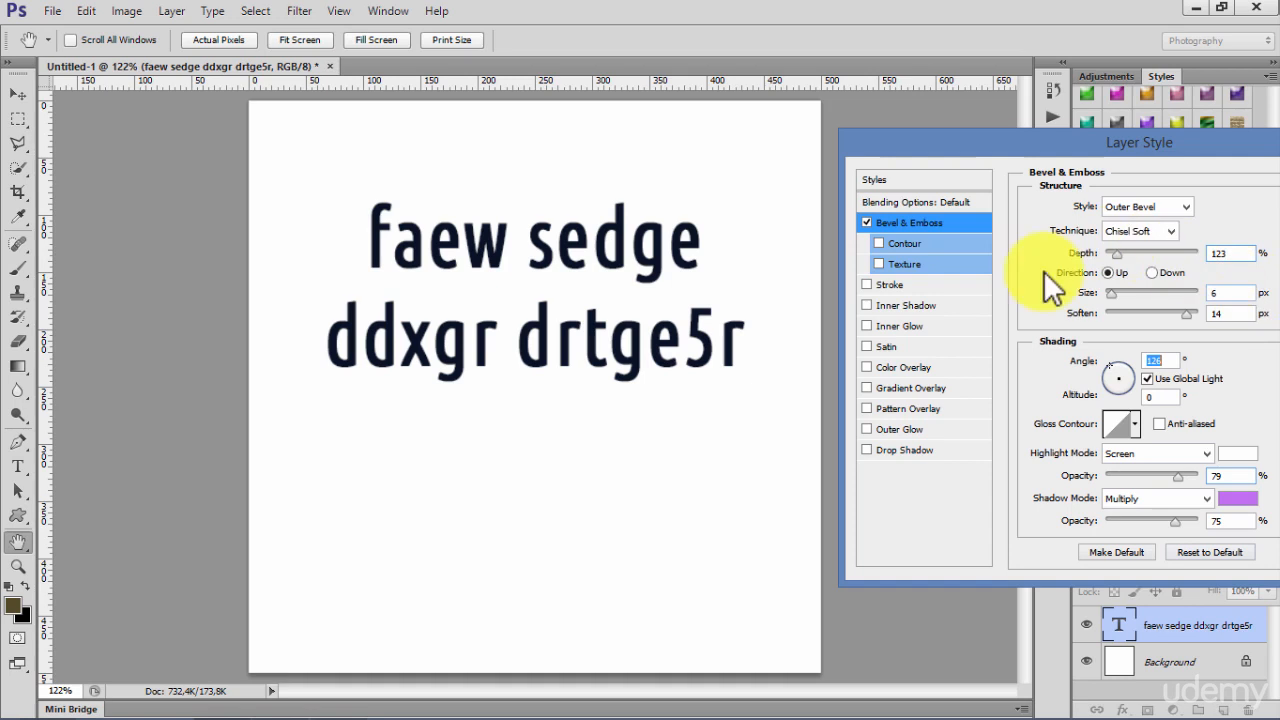
Enable Contour at 12% range and turn on Texture, browsing its patterns
click(878, 243)
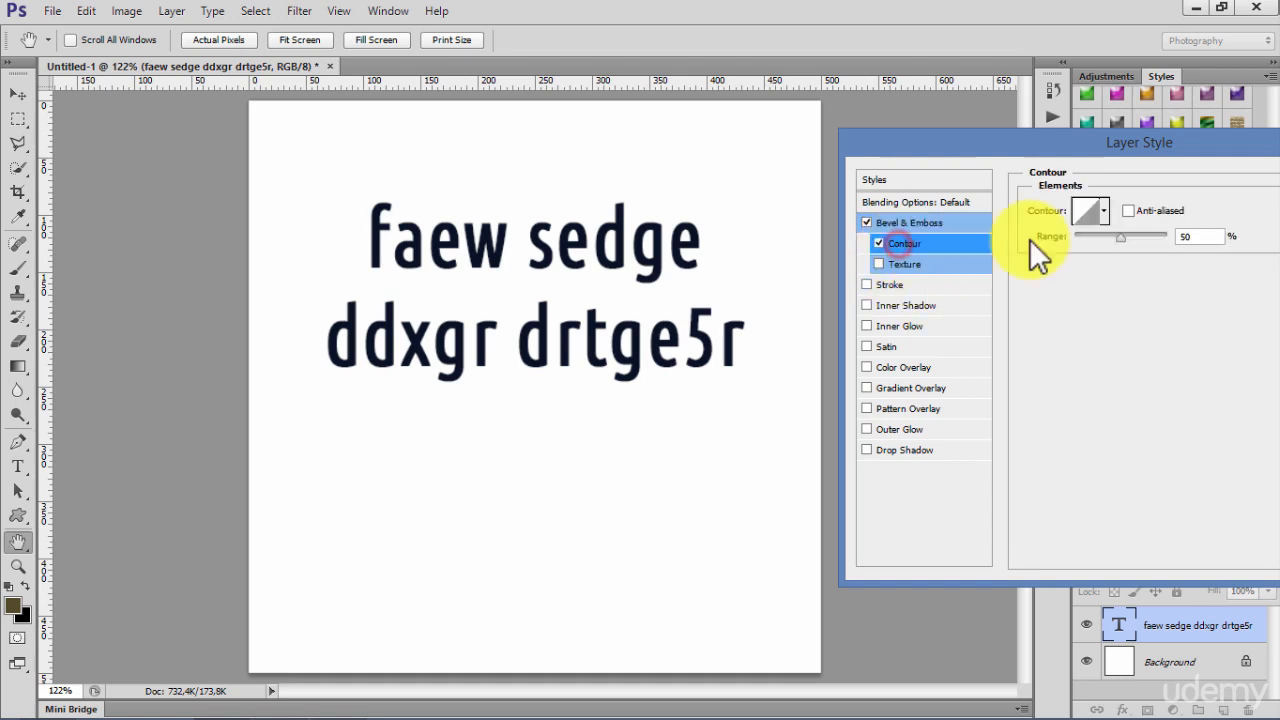
click(905, 243)
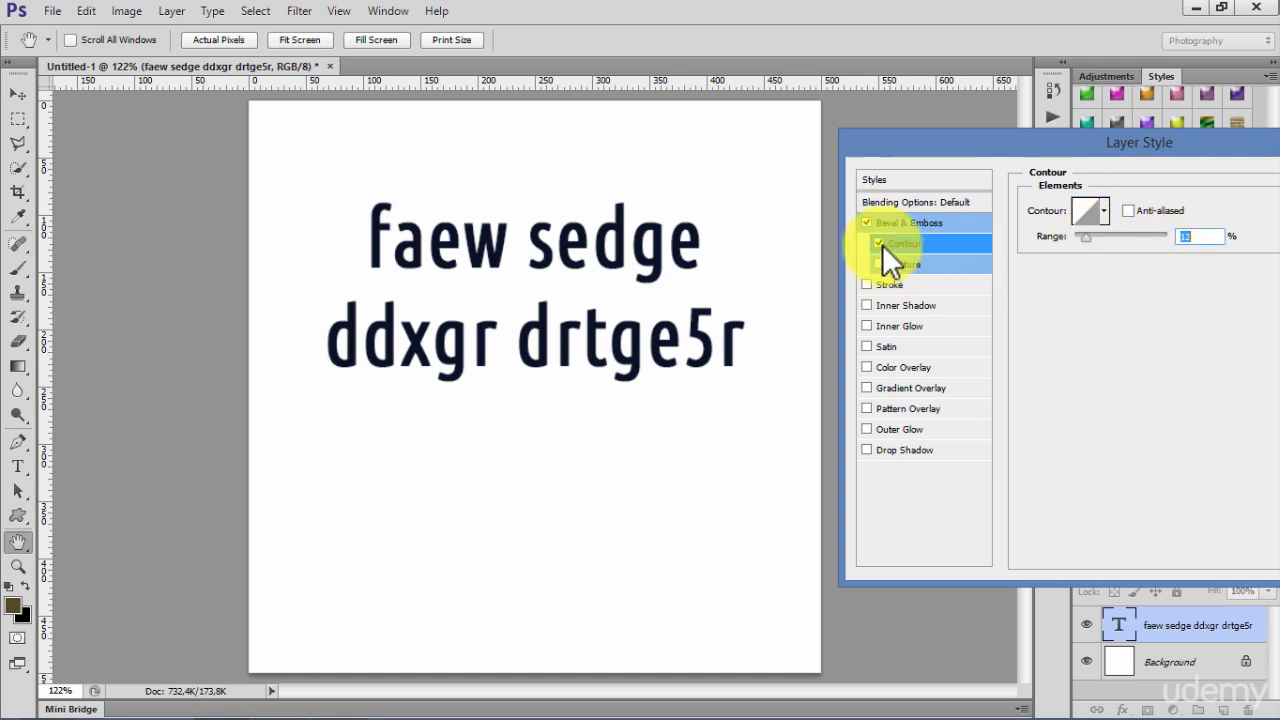
click(878, 263)
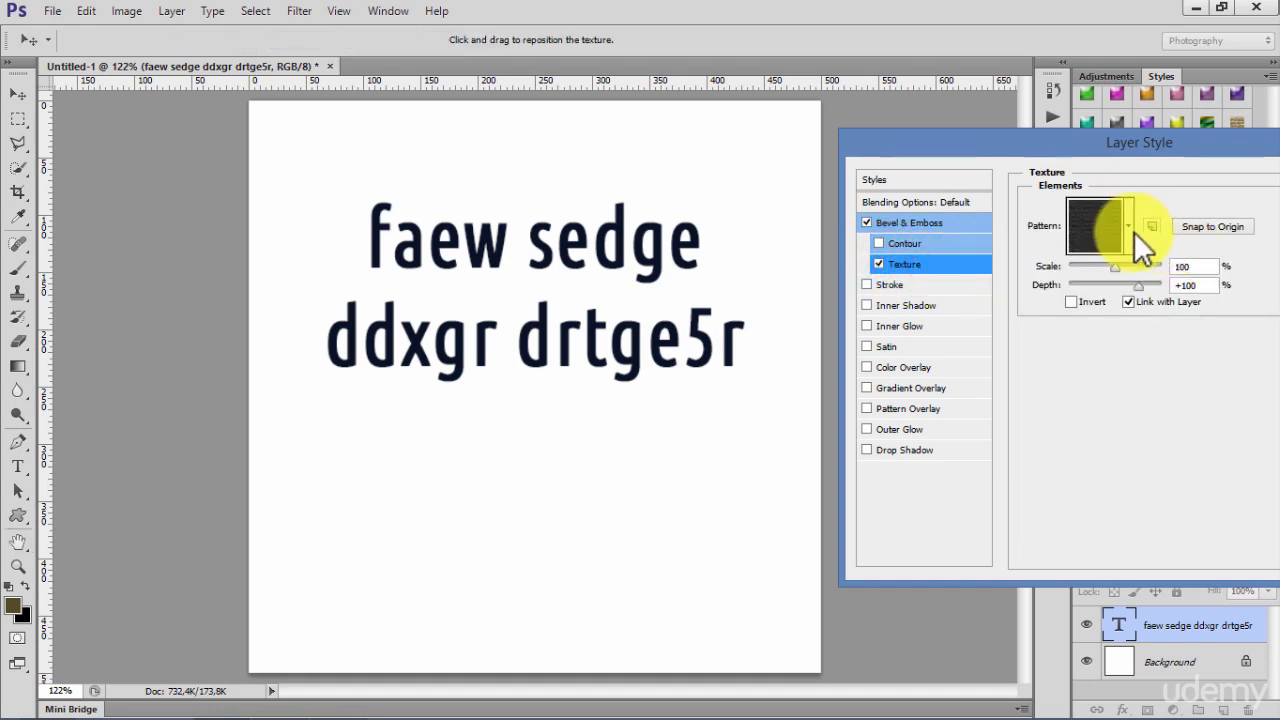
click(1129, 225)
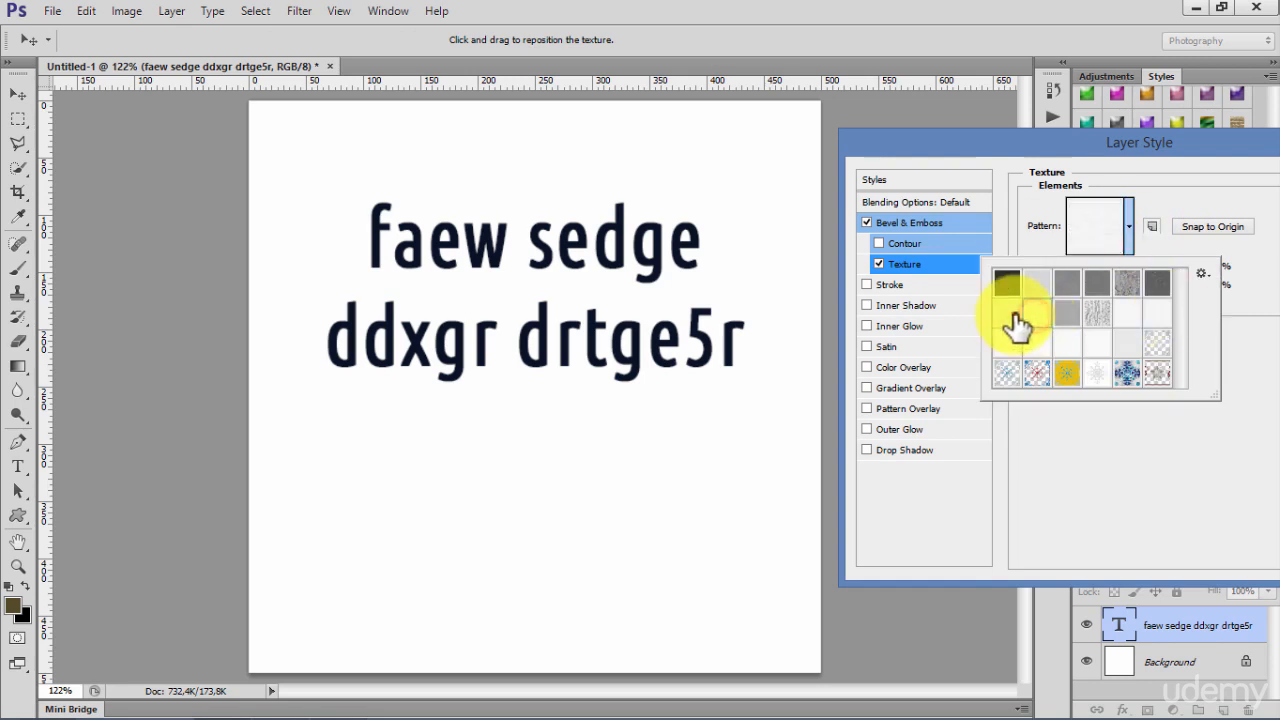